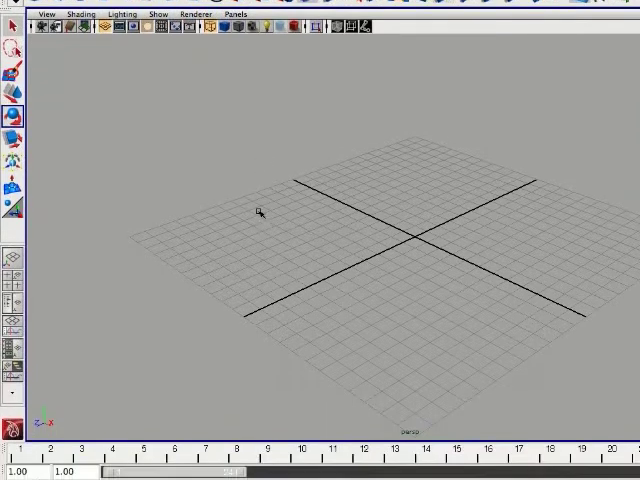
- Create a NURBS circle lying flat at the scene origin via Create > NURBS Primitives
{"action": "left_click", "coordinate": [188, 8]}
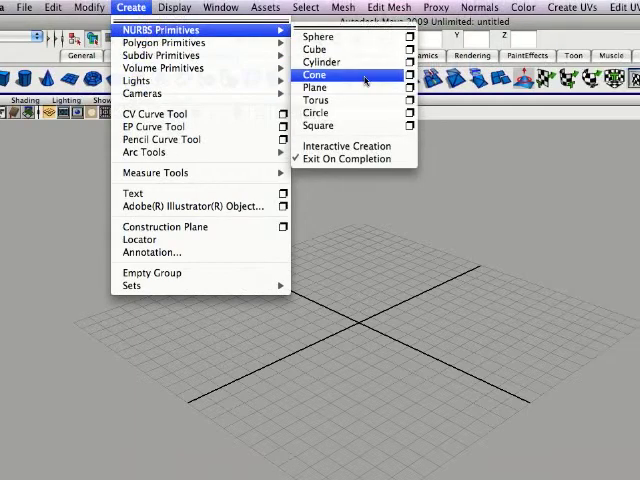
{"action": "left_click", "coordinate": [316, 112]}
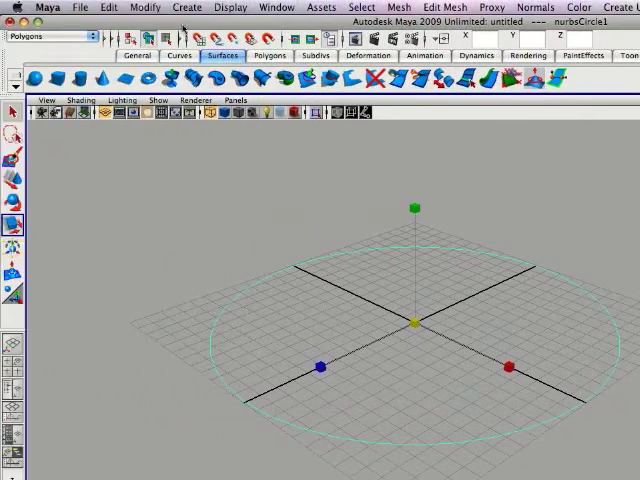
- Scale the circle to span the grid and place a new camera on its rim
{"action": "left_click", "coordinate": [188, 8]}
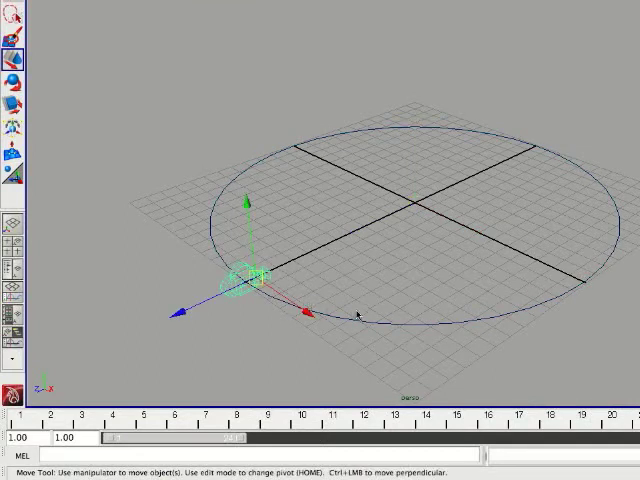
{"action": "mouse_move", "coordinate": [290, 324]}
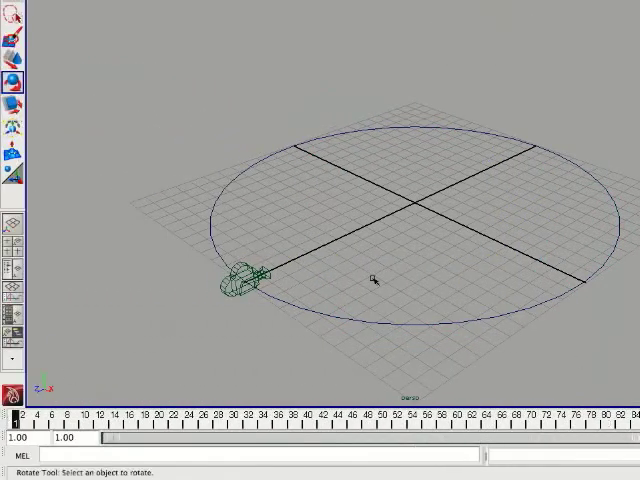
- Parent the camera under nurbsCircle1, ready the Rotate tool, and extend the playback range to 300 frames
{"action": "left_click", "coordinate": [244, 284]}
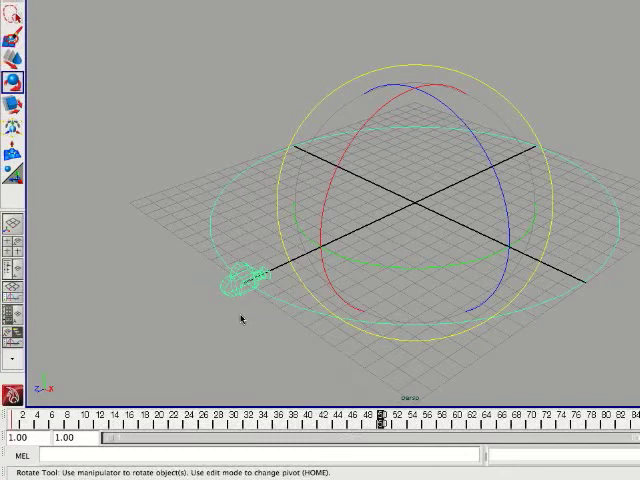
{"action": "mouse_move", "coordinate": [284, 370]}
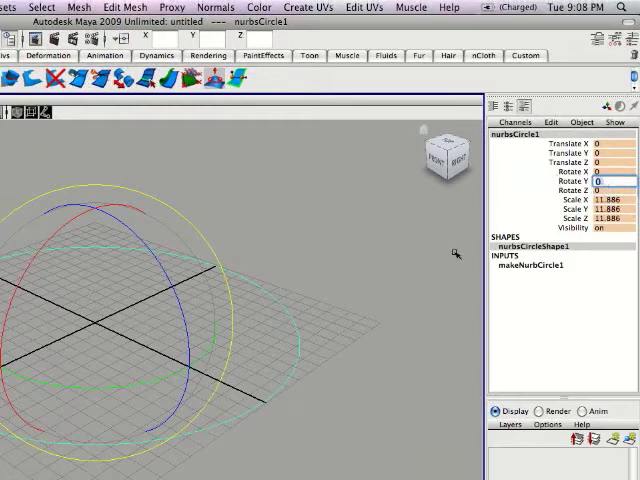
{"action": "type", "text": "360"}
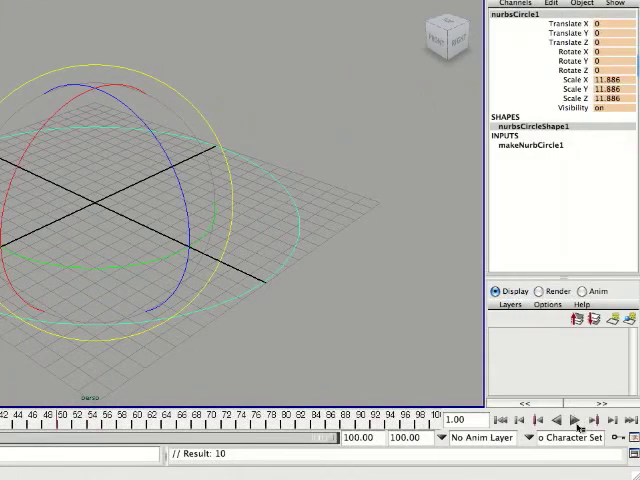
{"action": "left_click", "coordinate": [572, 420]}
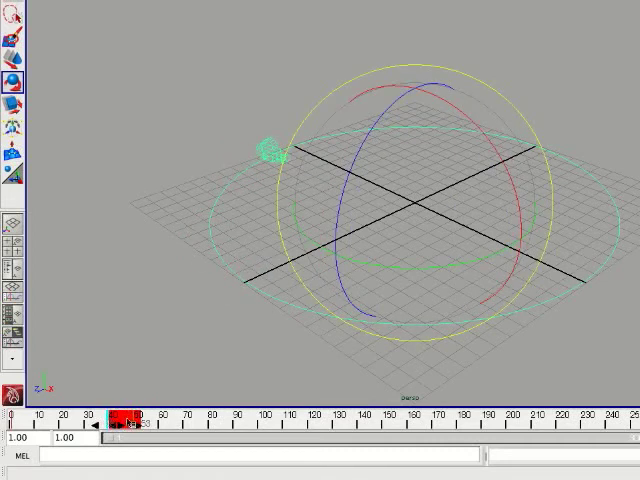
- Key Rotate Y at 0 on frame 1 and at 360 on the last frame so the camera orbits the origin
{"action": "right_click", "coordinate": [130, 424]}
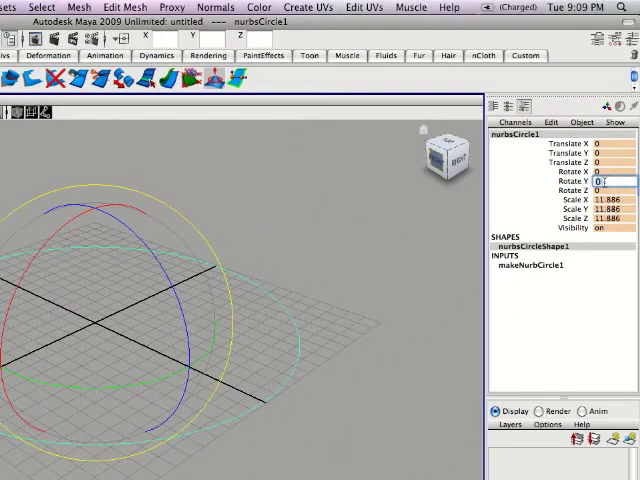
{"action": "type", "text": "360"}
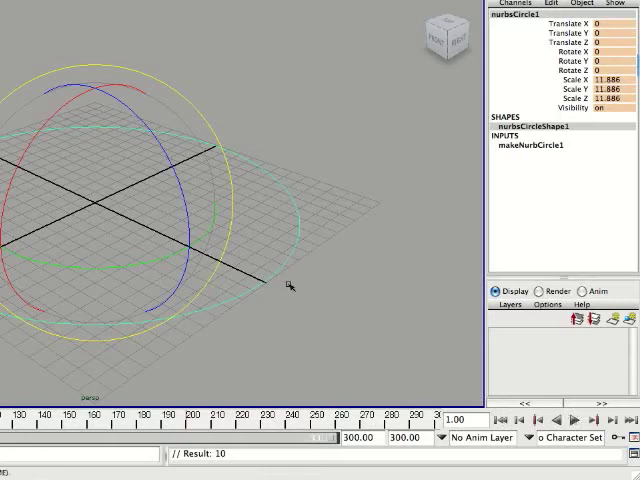
{"action": "left_click", "coordinate": [564, 420]}
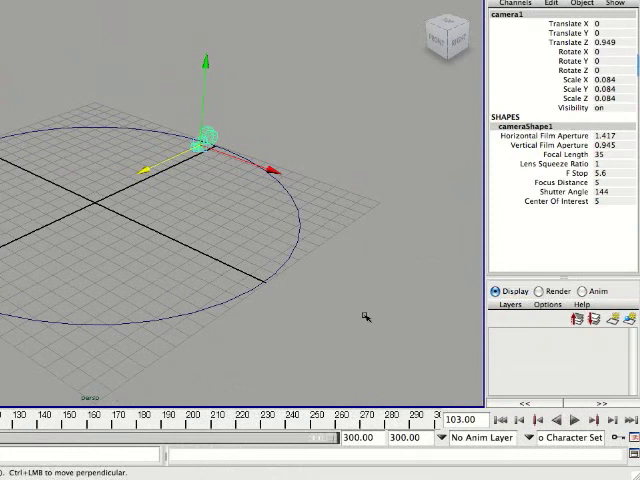
{"action": "mouse_move", "coordinate": [292, 316]}
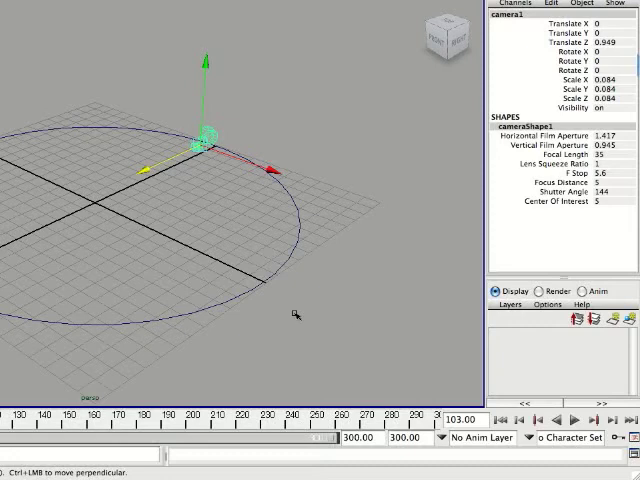